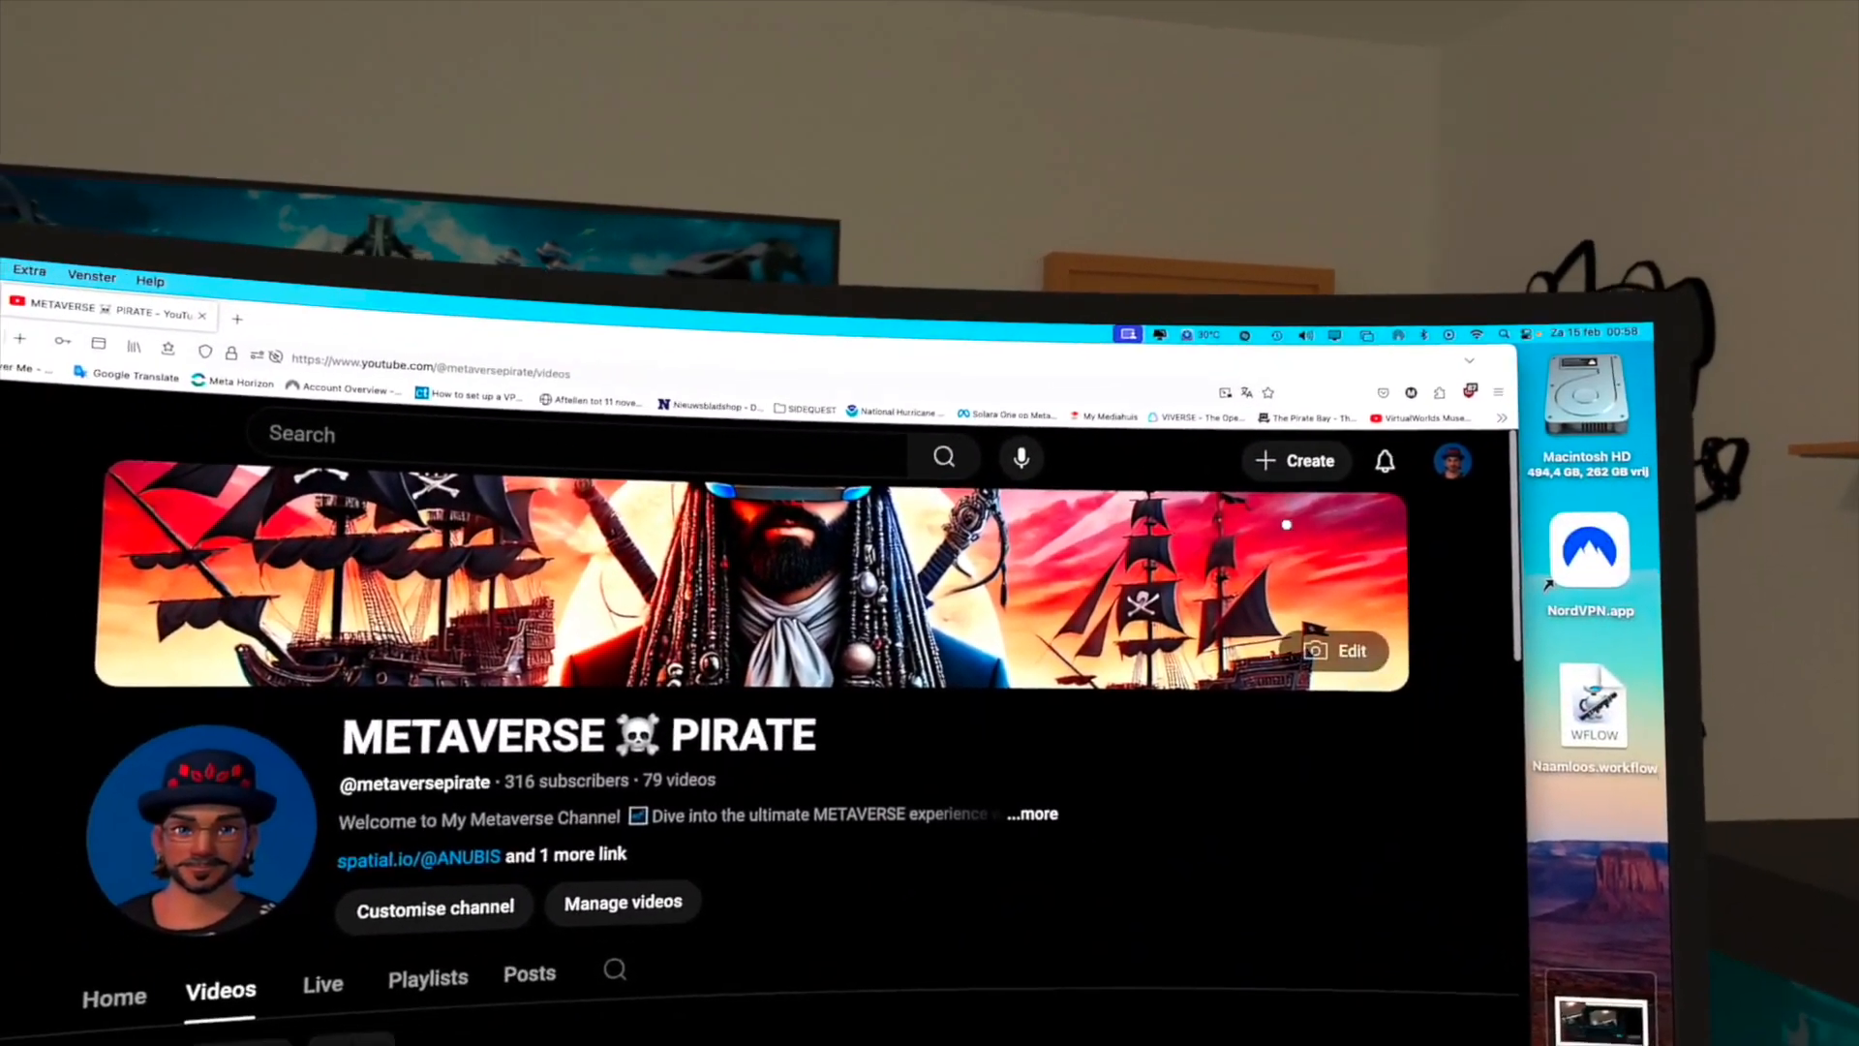
# Start a new YouTube live stream via Create > Go live to reveal the stream key and URL
pyautogui.click(1296, 460)
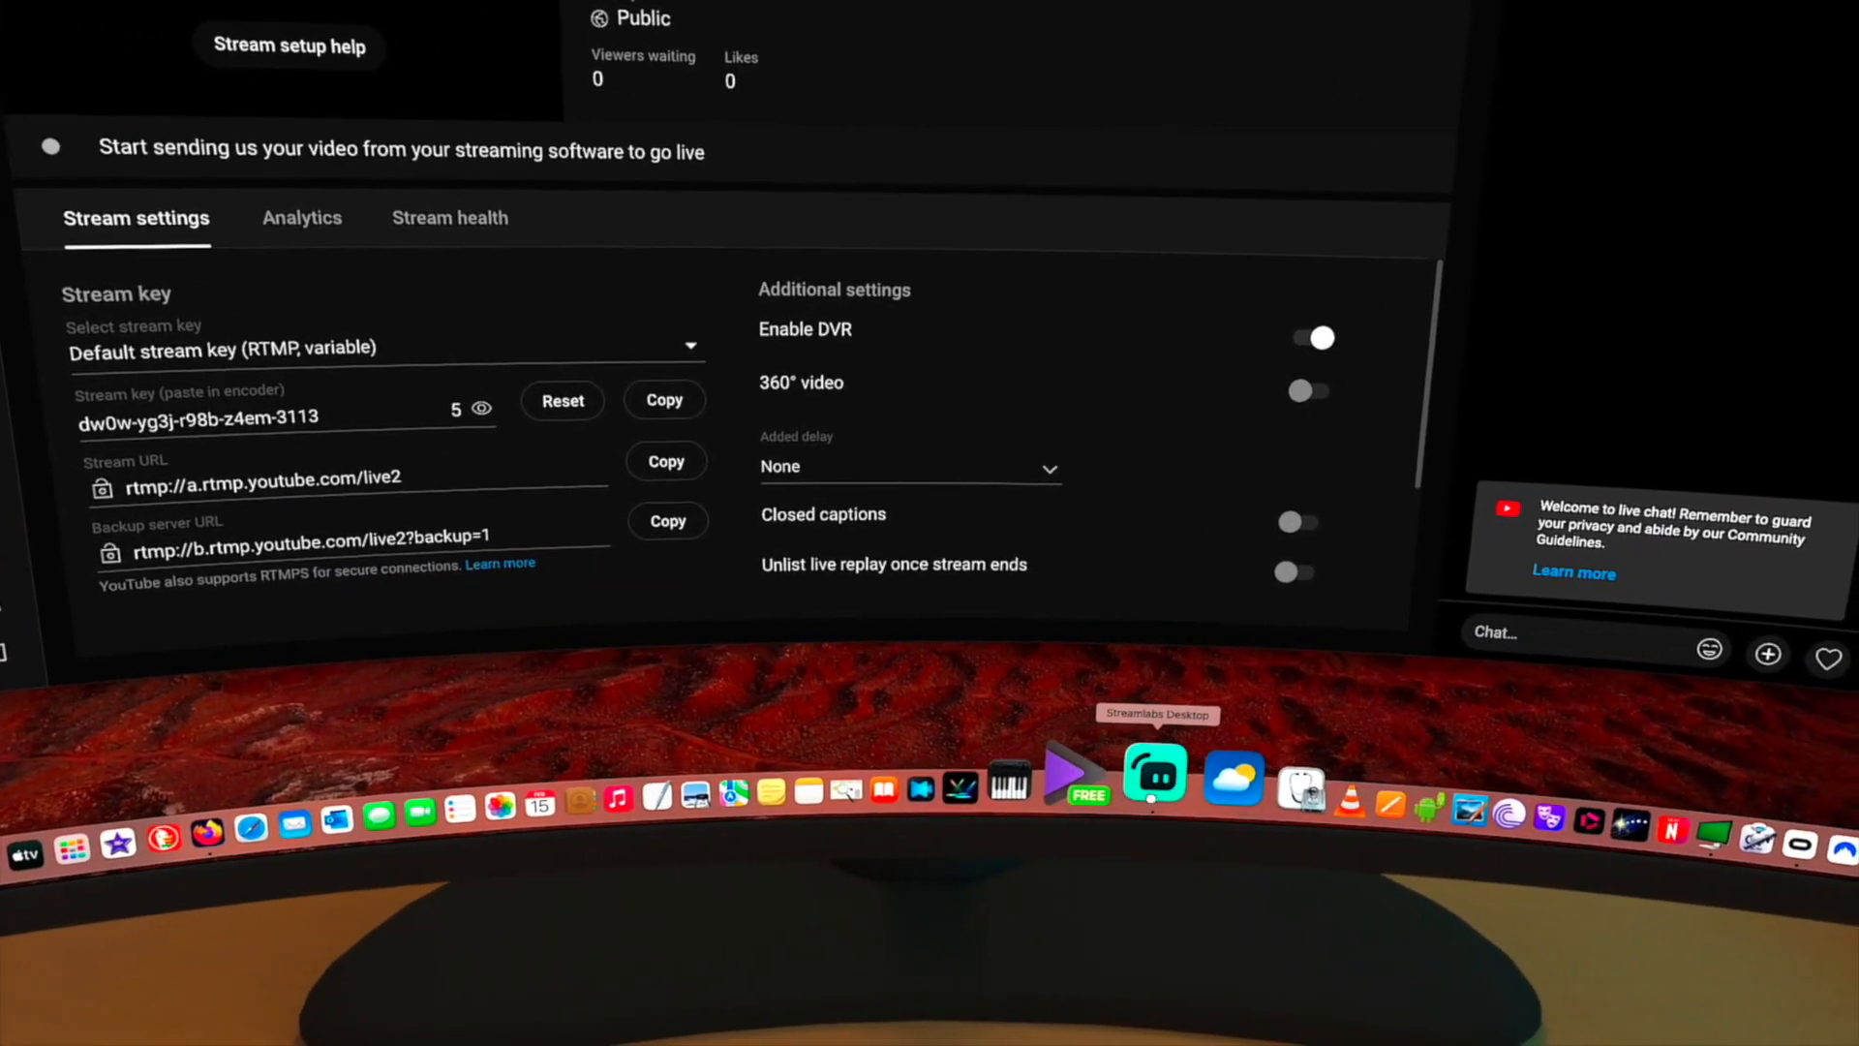
# Bring up Streamlabs Desktop and open its streaming destination settings
pyautogui.click(1151, 775)
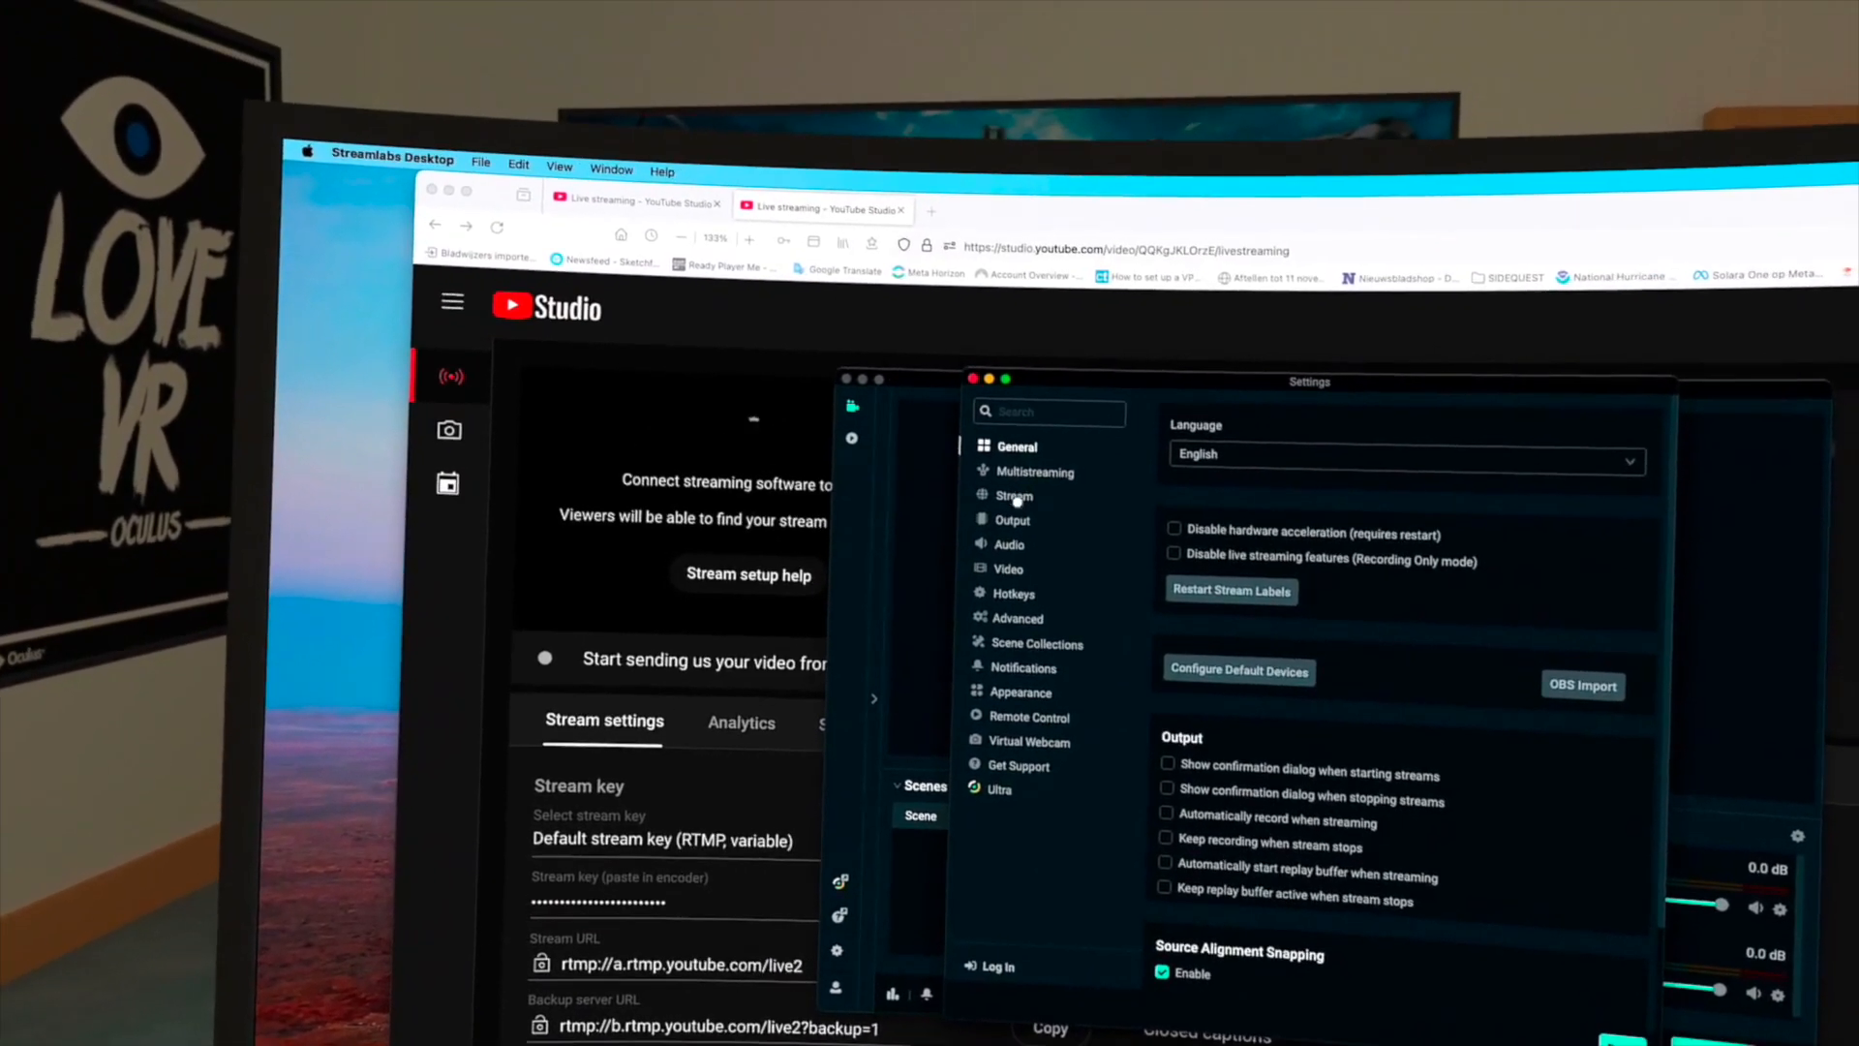
pyautogui.click(1014, 496)
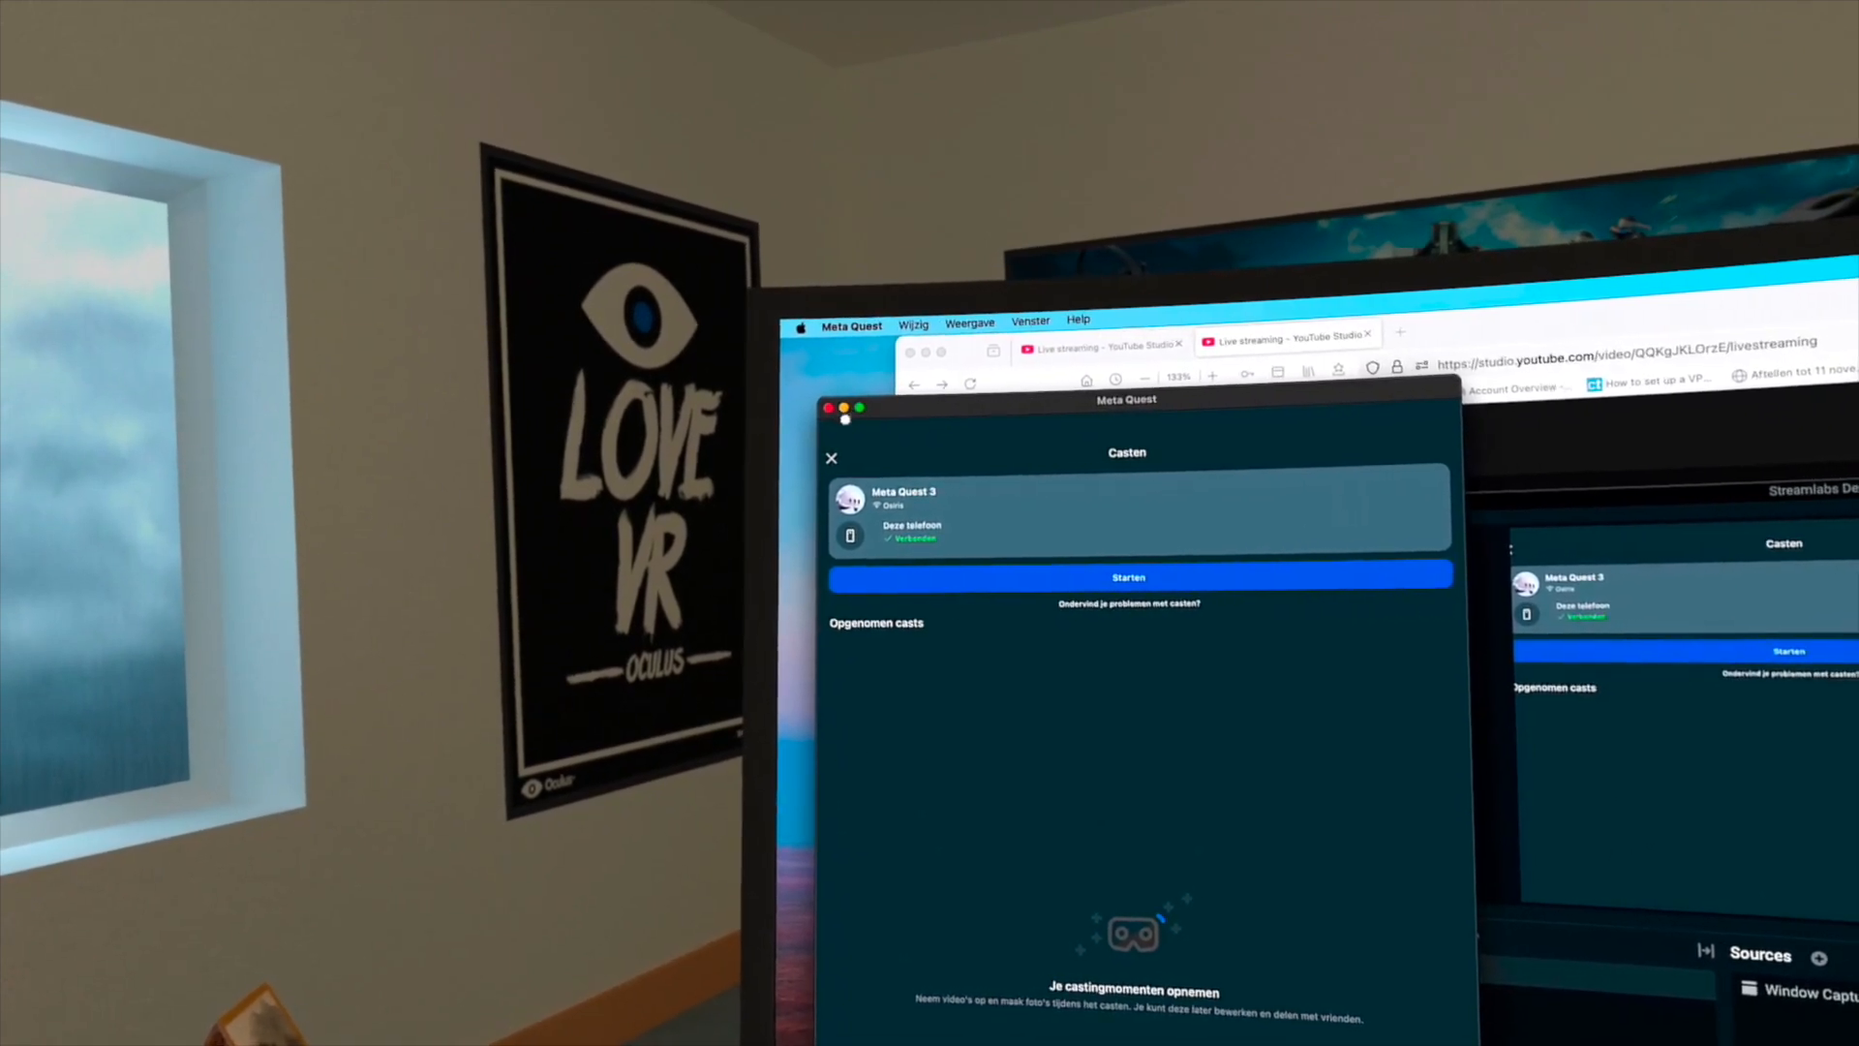
# Start casting from the Meta Quest 3 headset in the Casten window
pyautogui.click(831, 458)
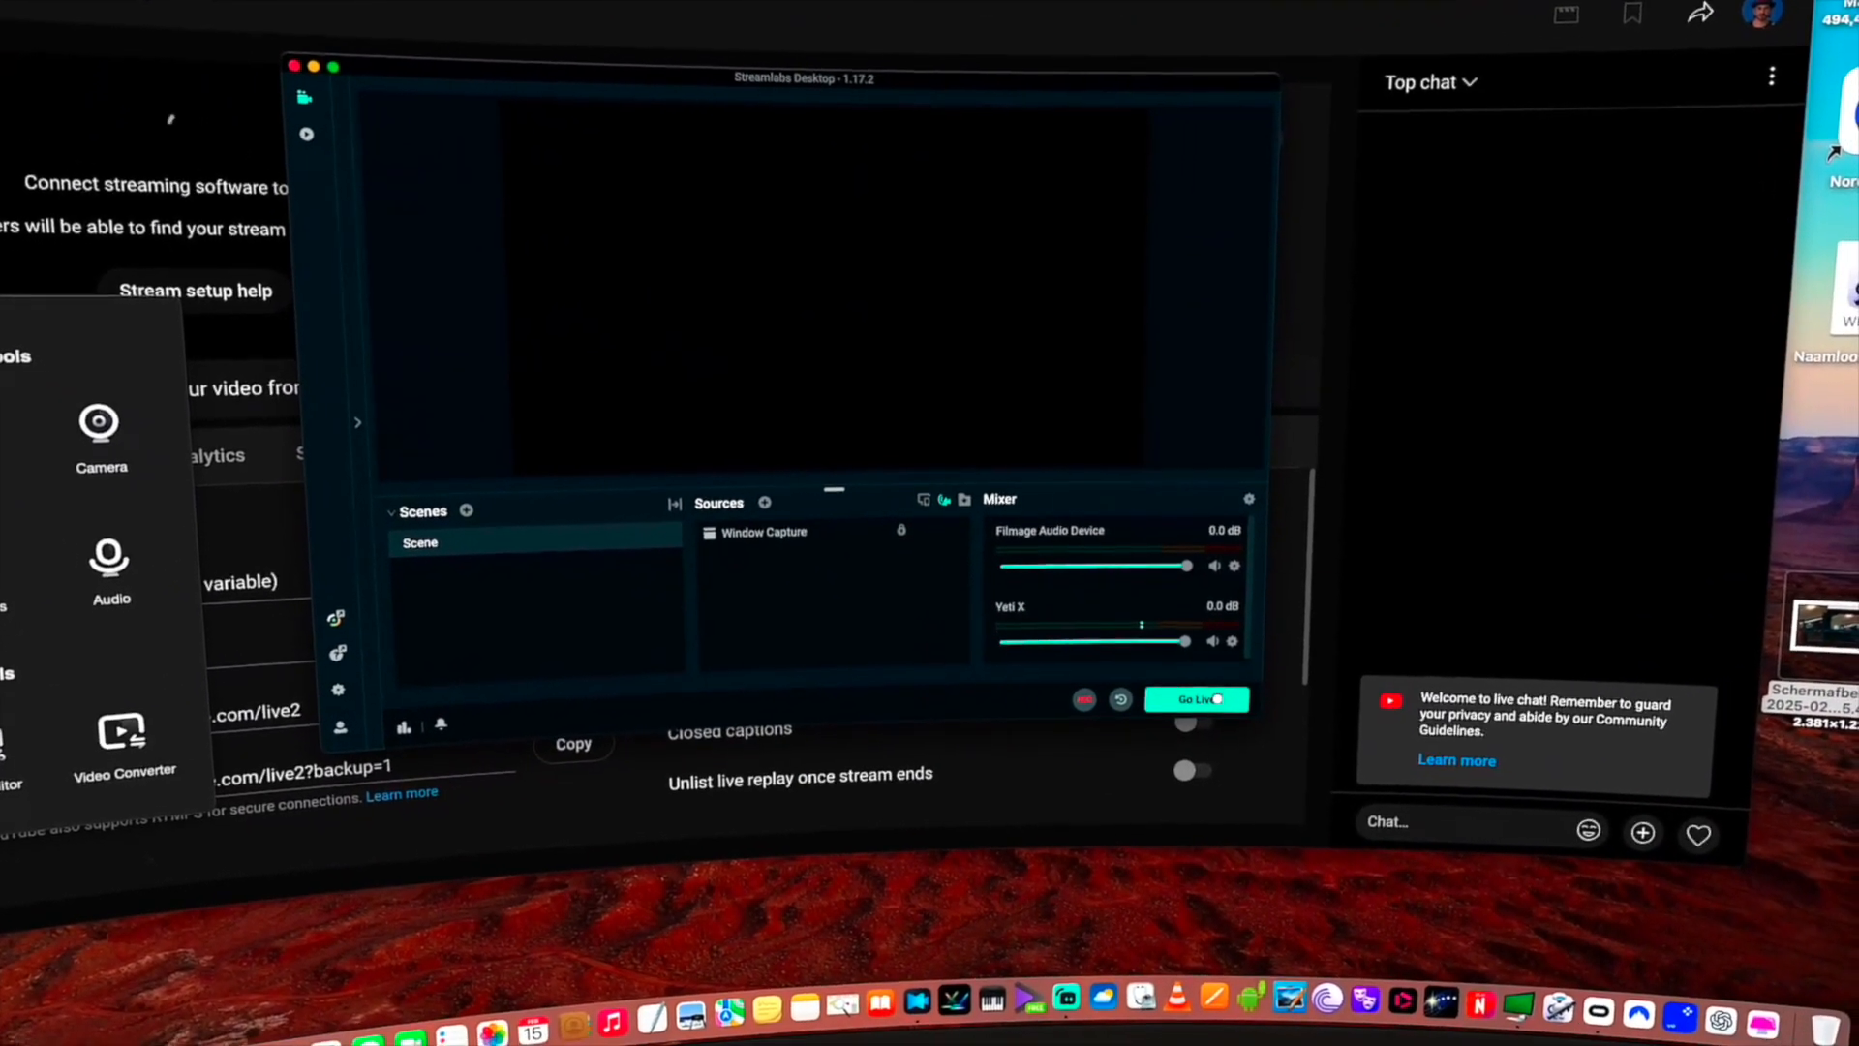
# Go Live from Streamlabs Desktop to begin the YouTube broadcast
pyautogui.click(1197, 698)
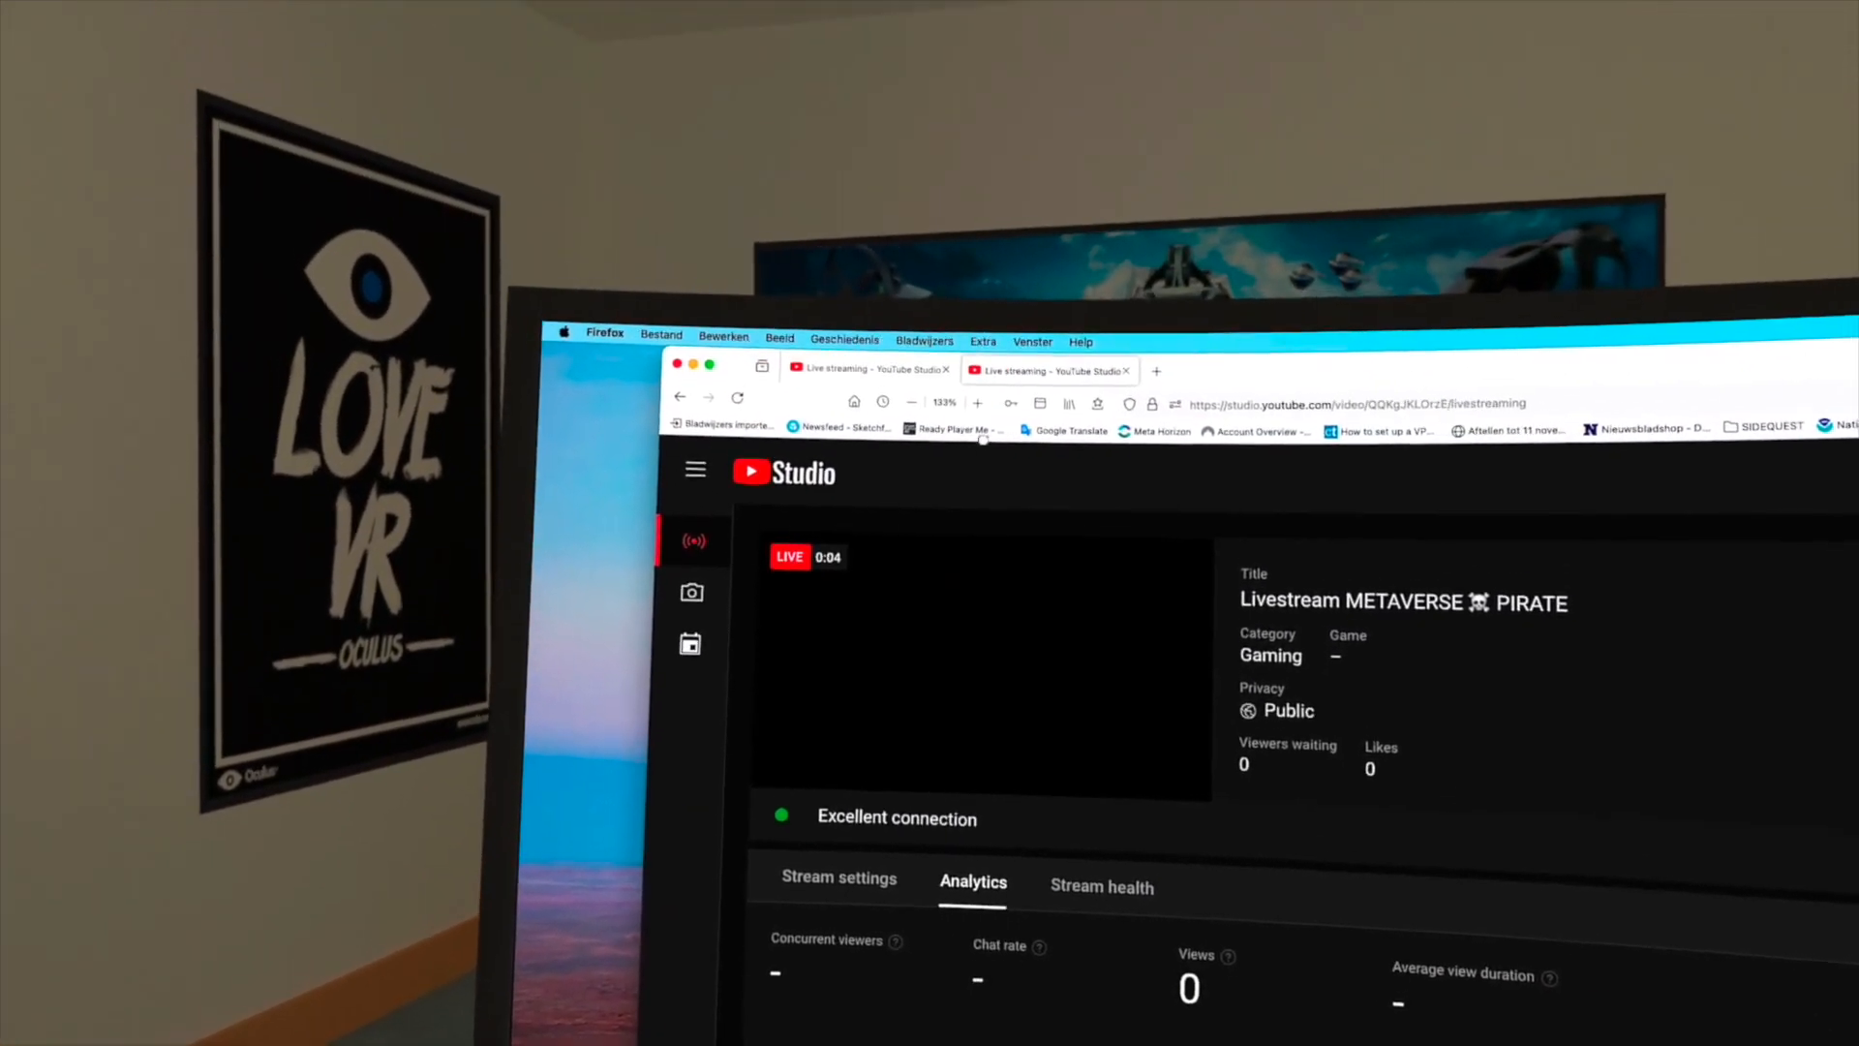
# Play the Livestream METAVERSE PIRATE replay from the channel's Live tab and unmute it
pyautogui.click(1156, 370)
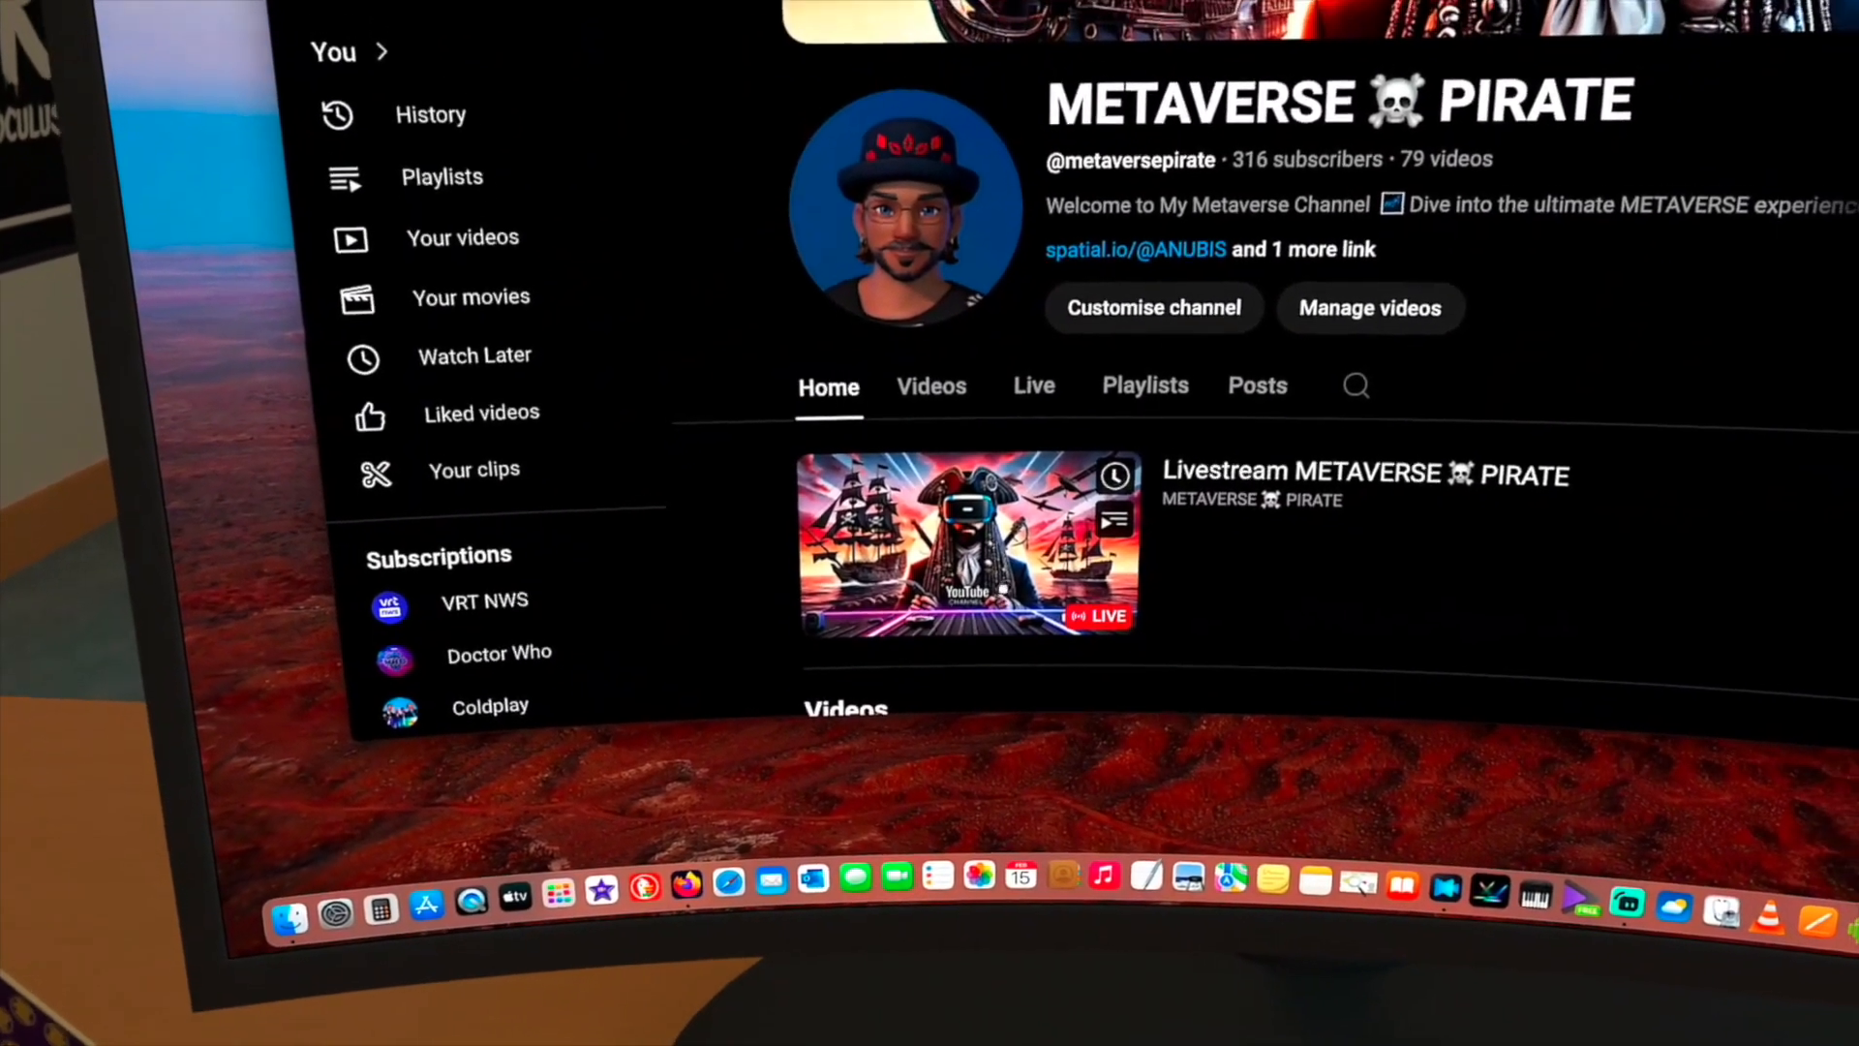
pyautogui.scroll(3)
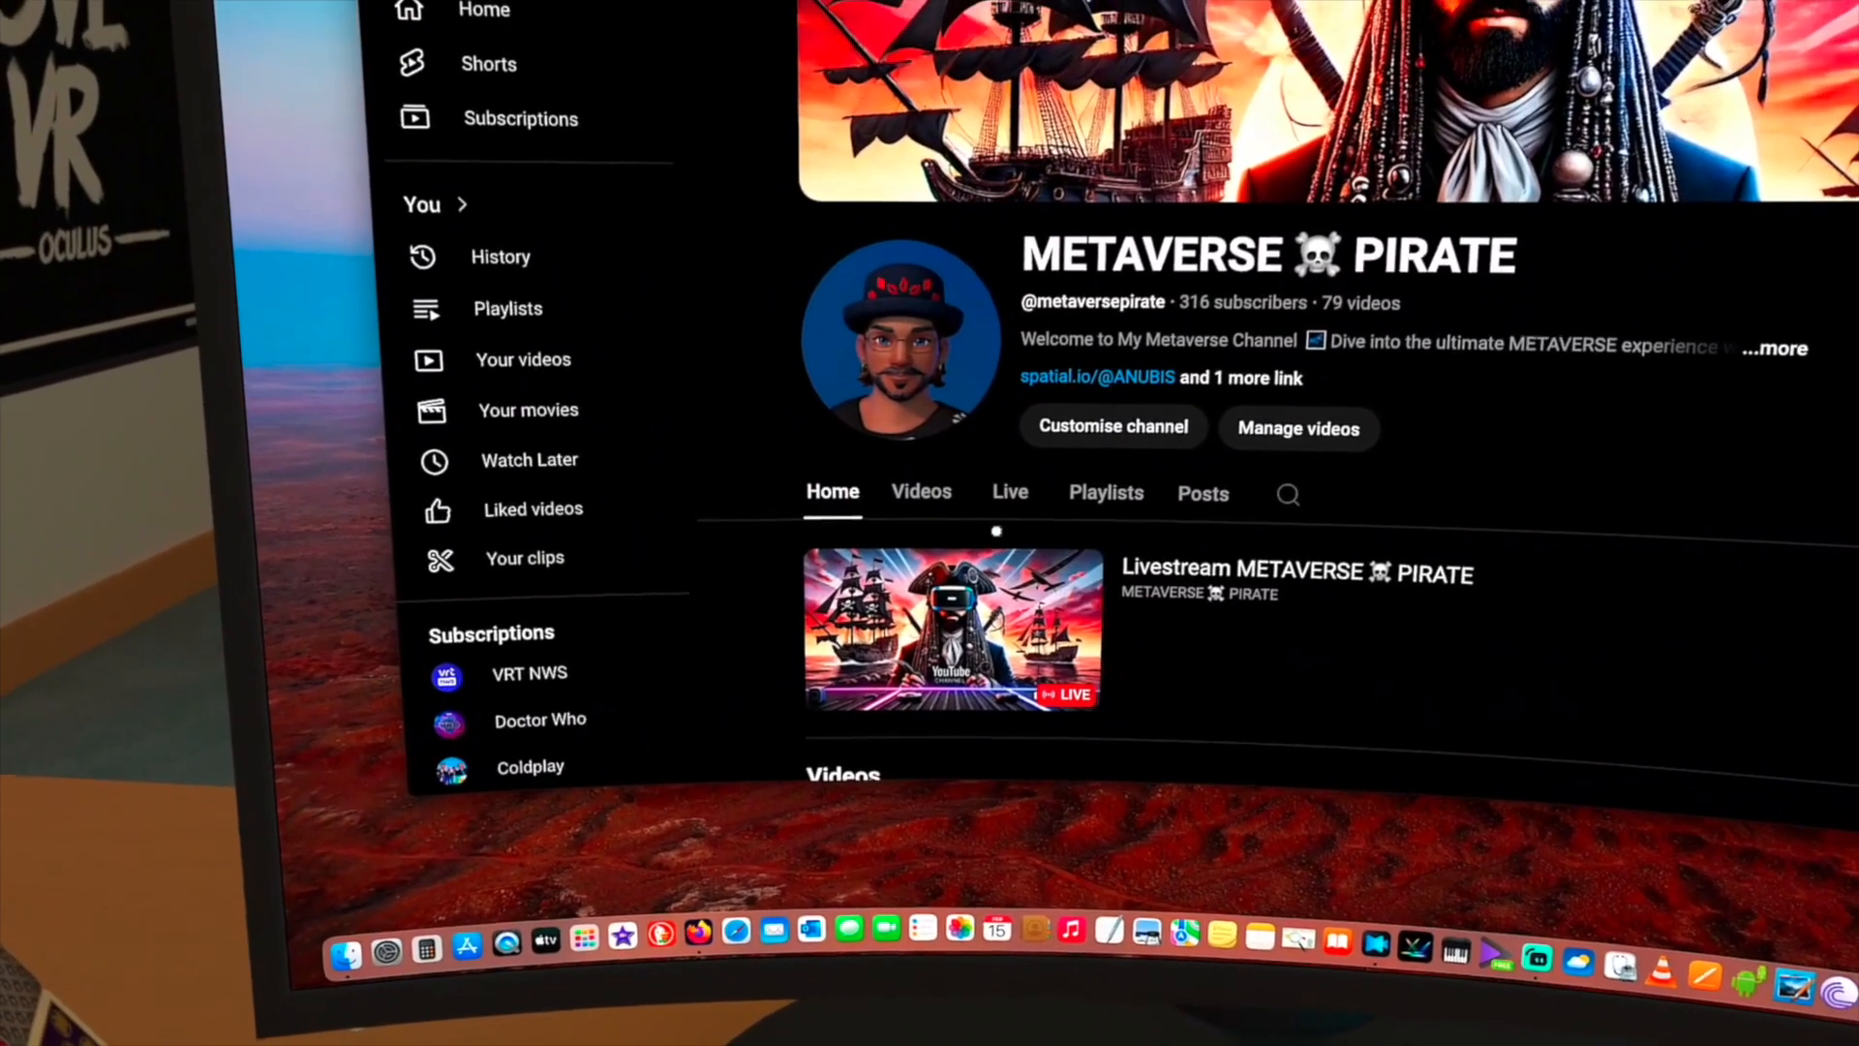
pyautogui.click(1009, 491)
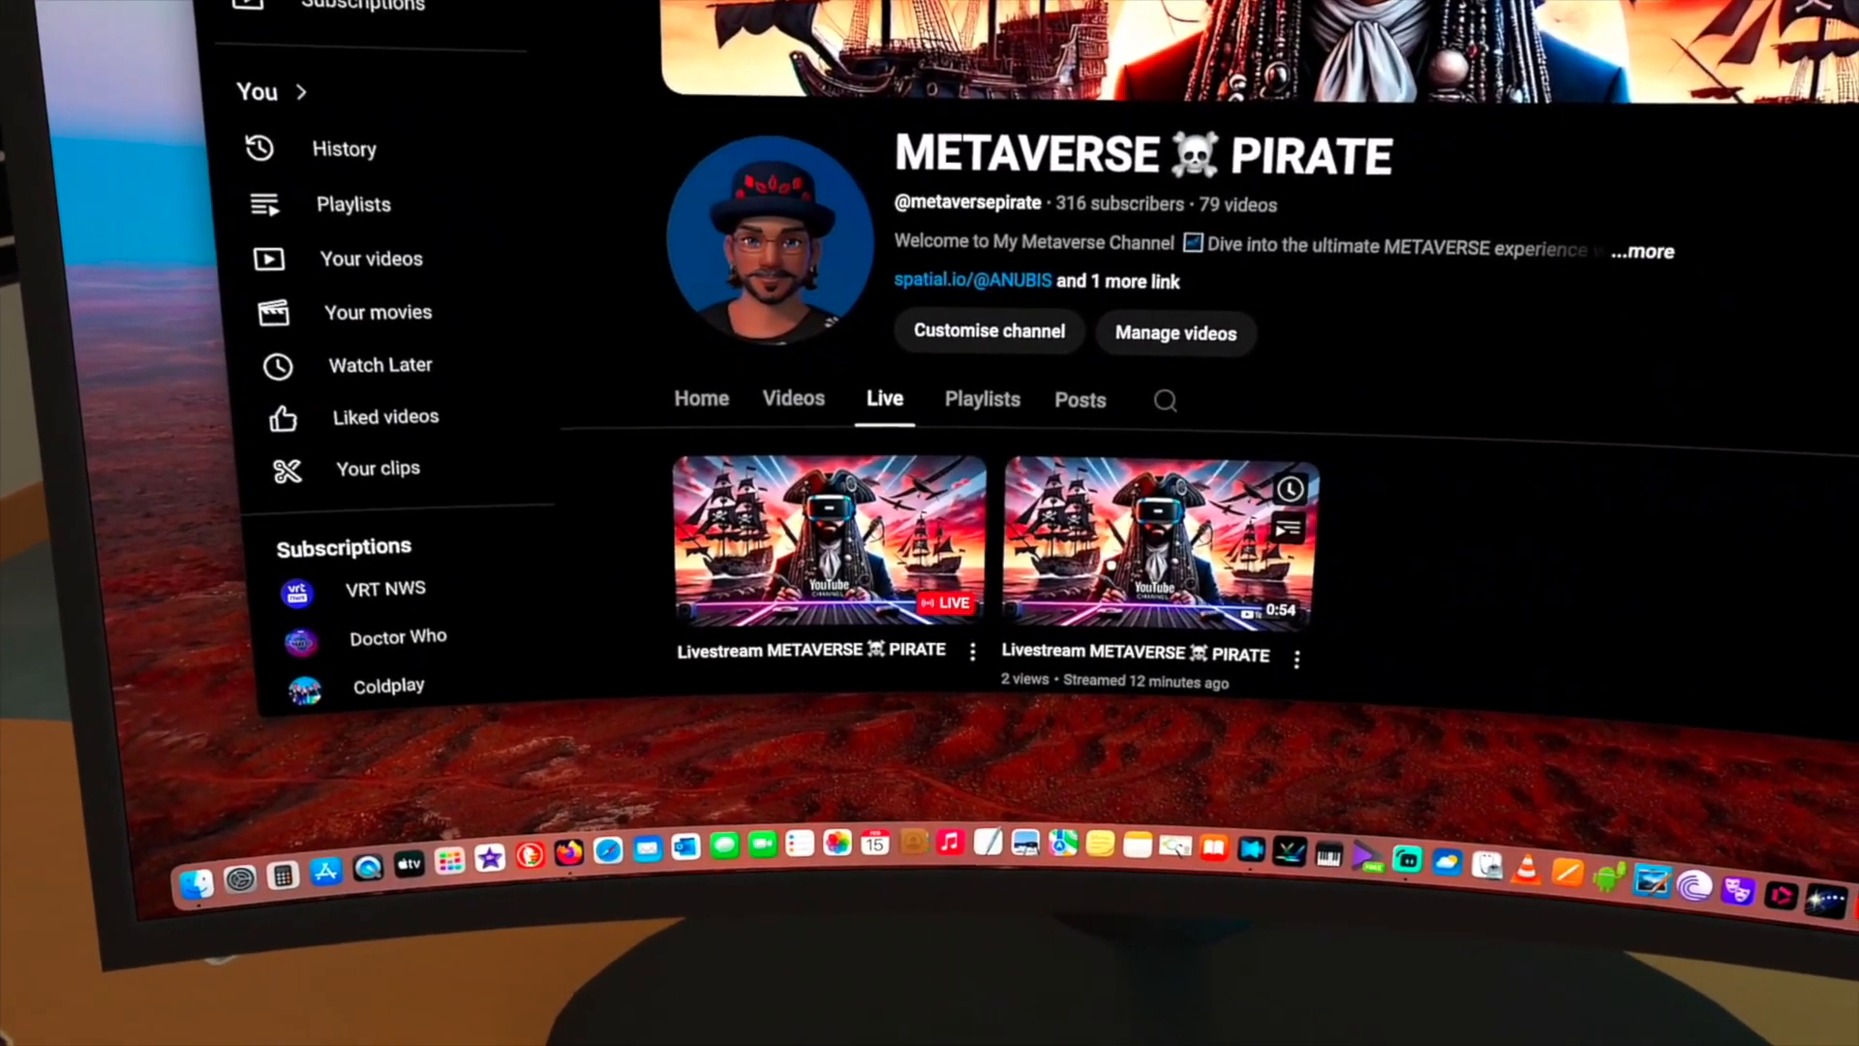
pyautogui.scroll(-3)
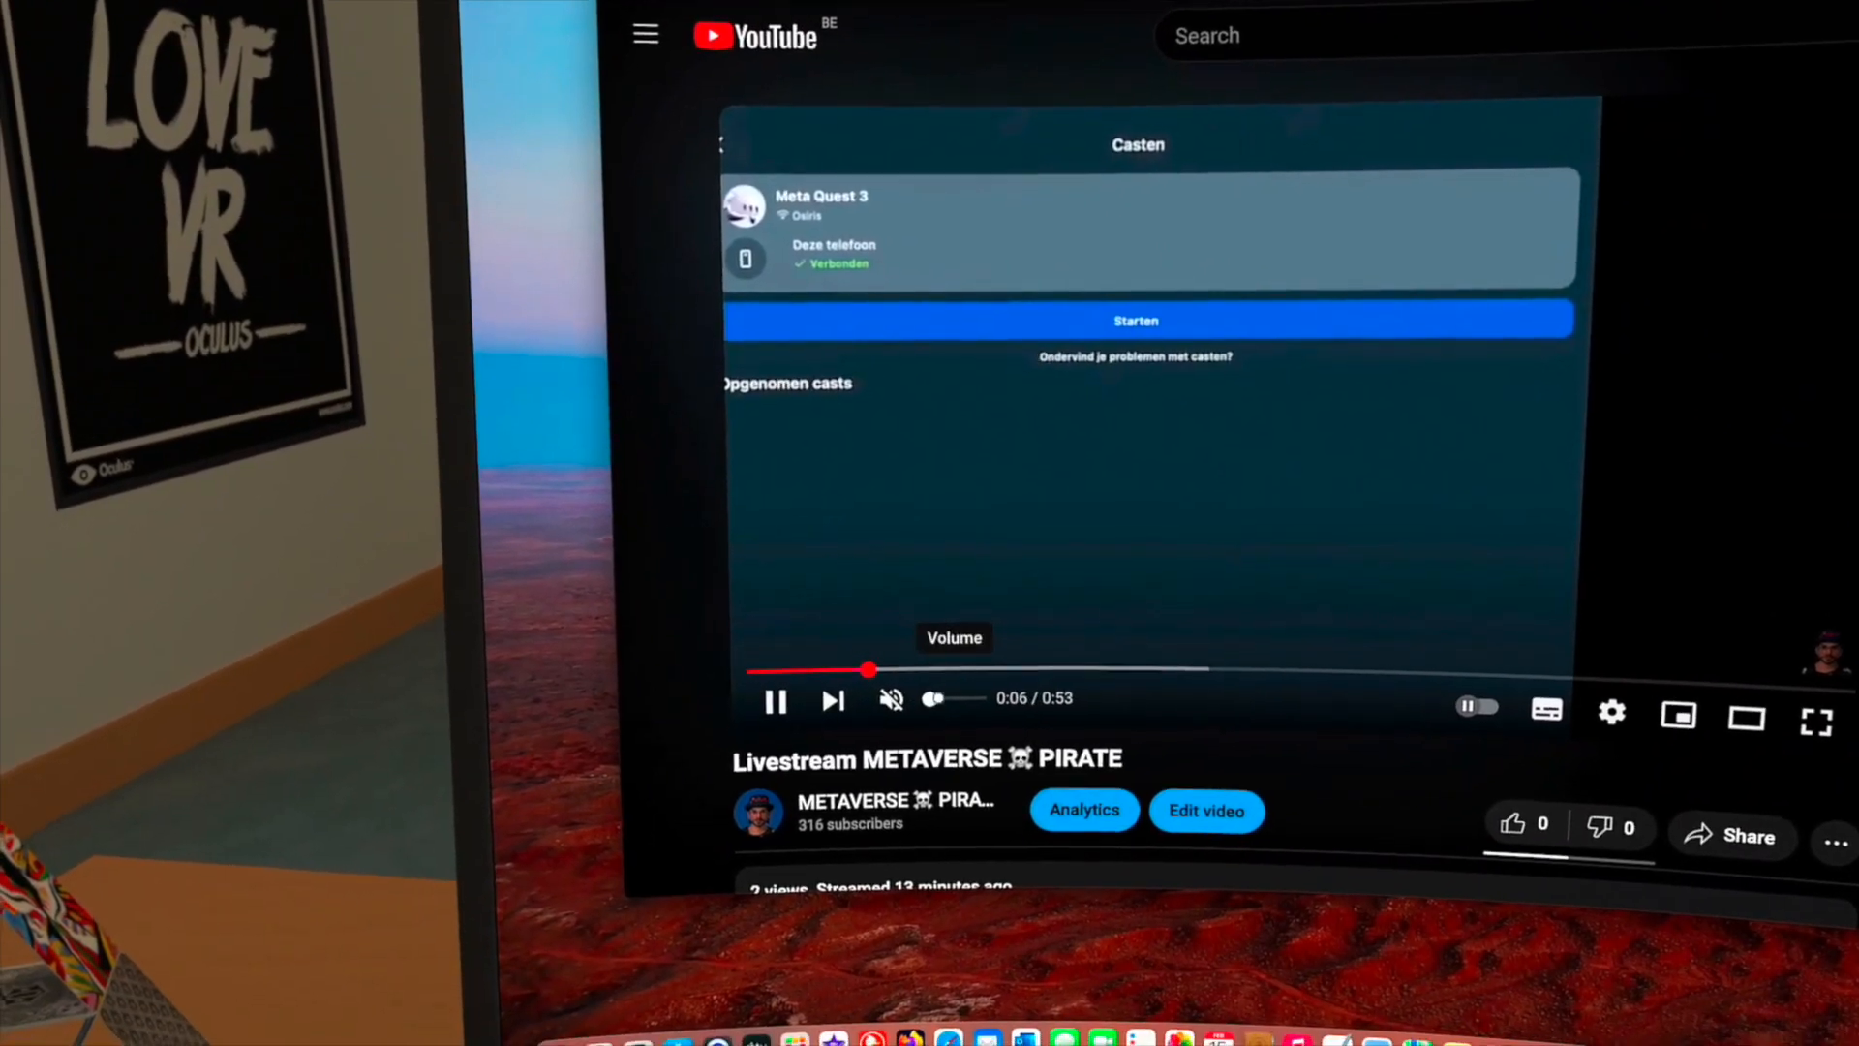
pyautogui.click(891, 699)
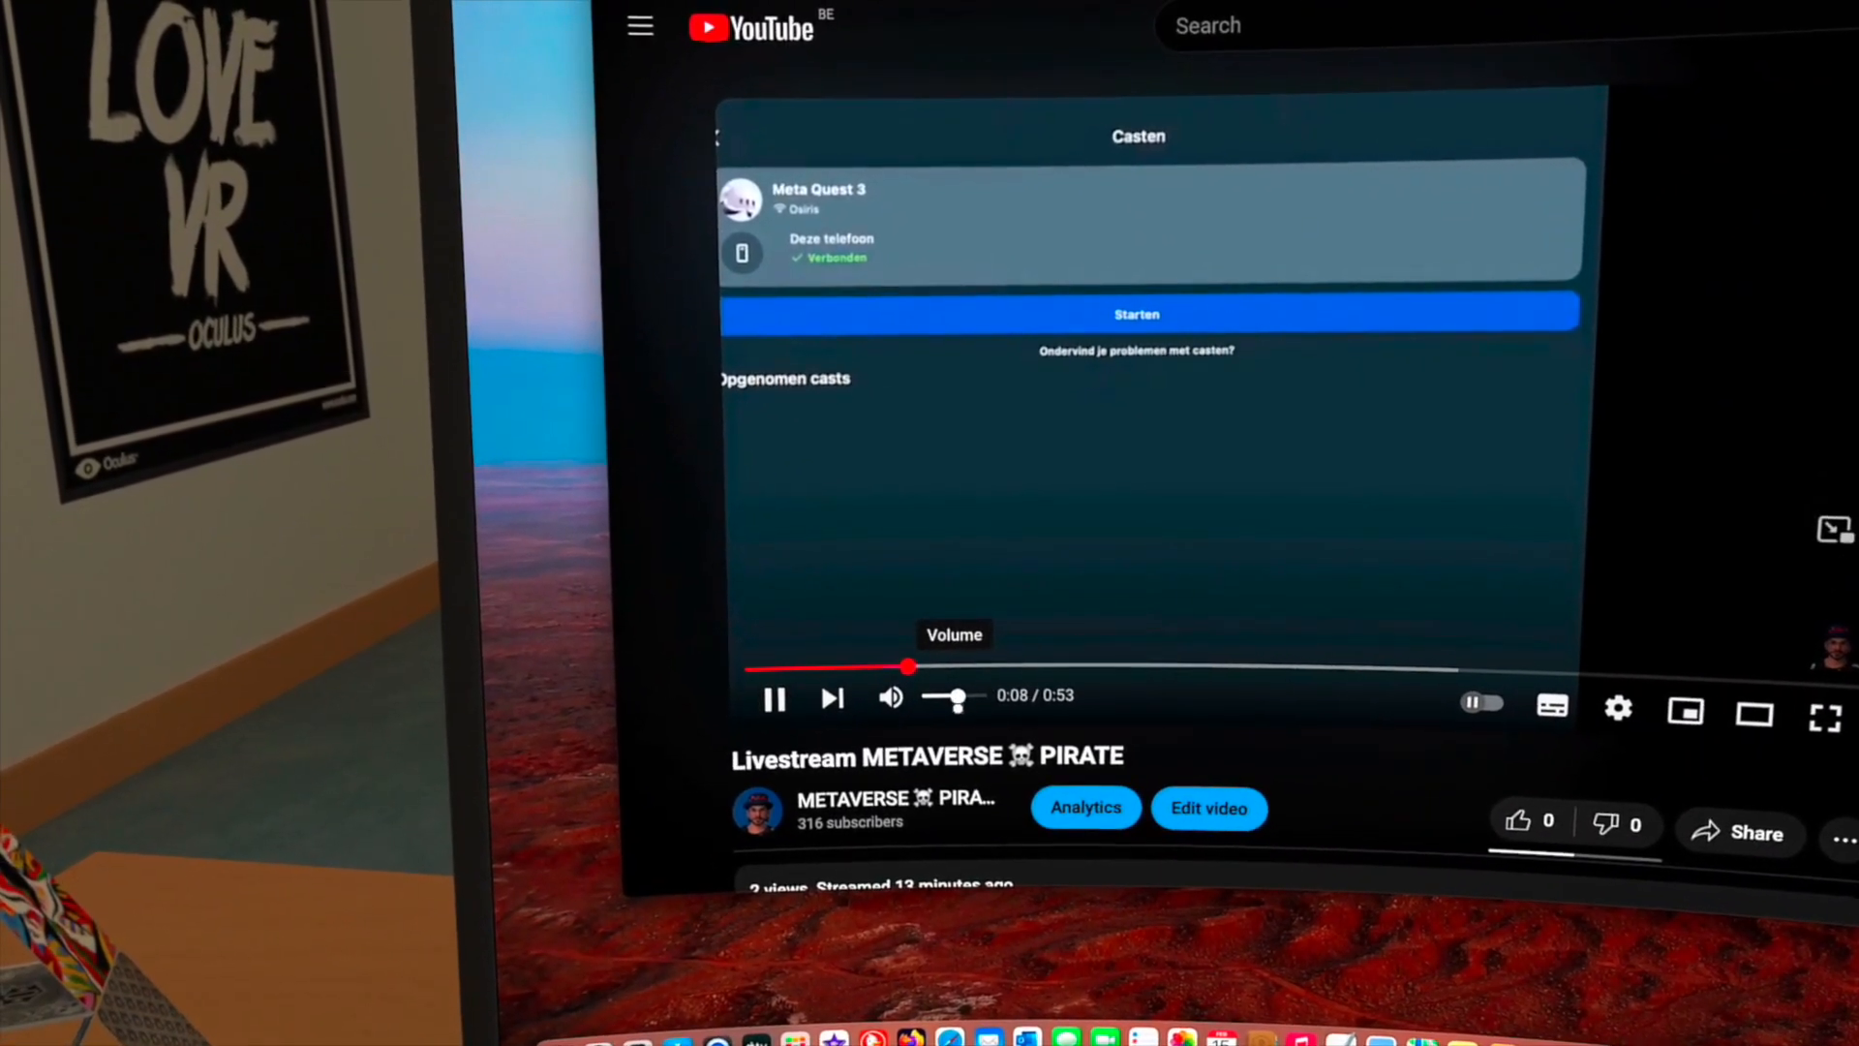
pyautogui.click(891, 698)
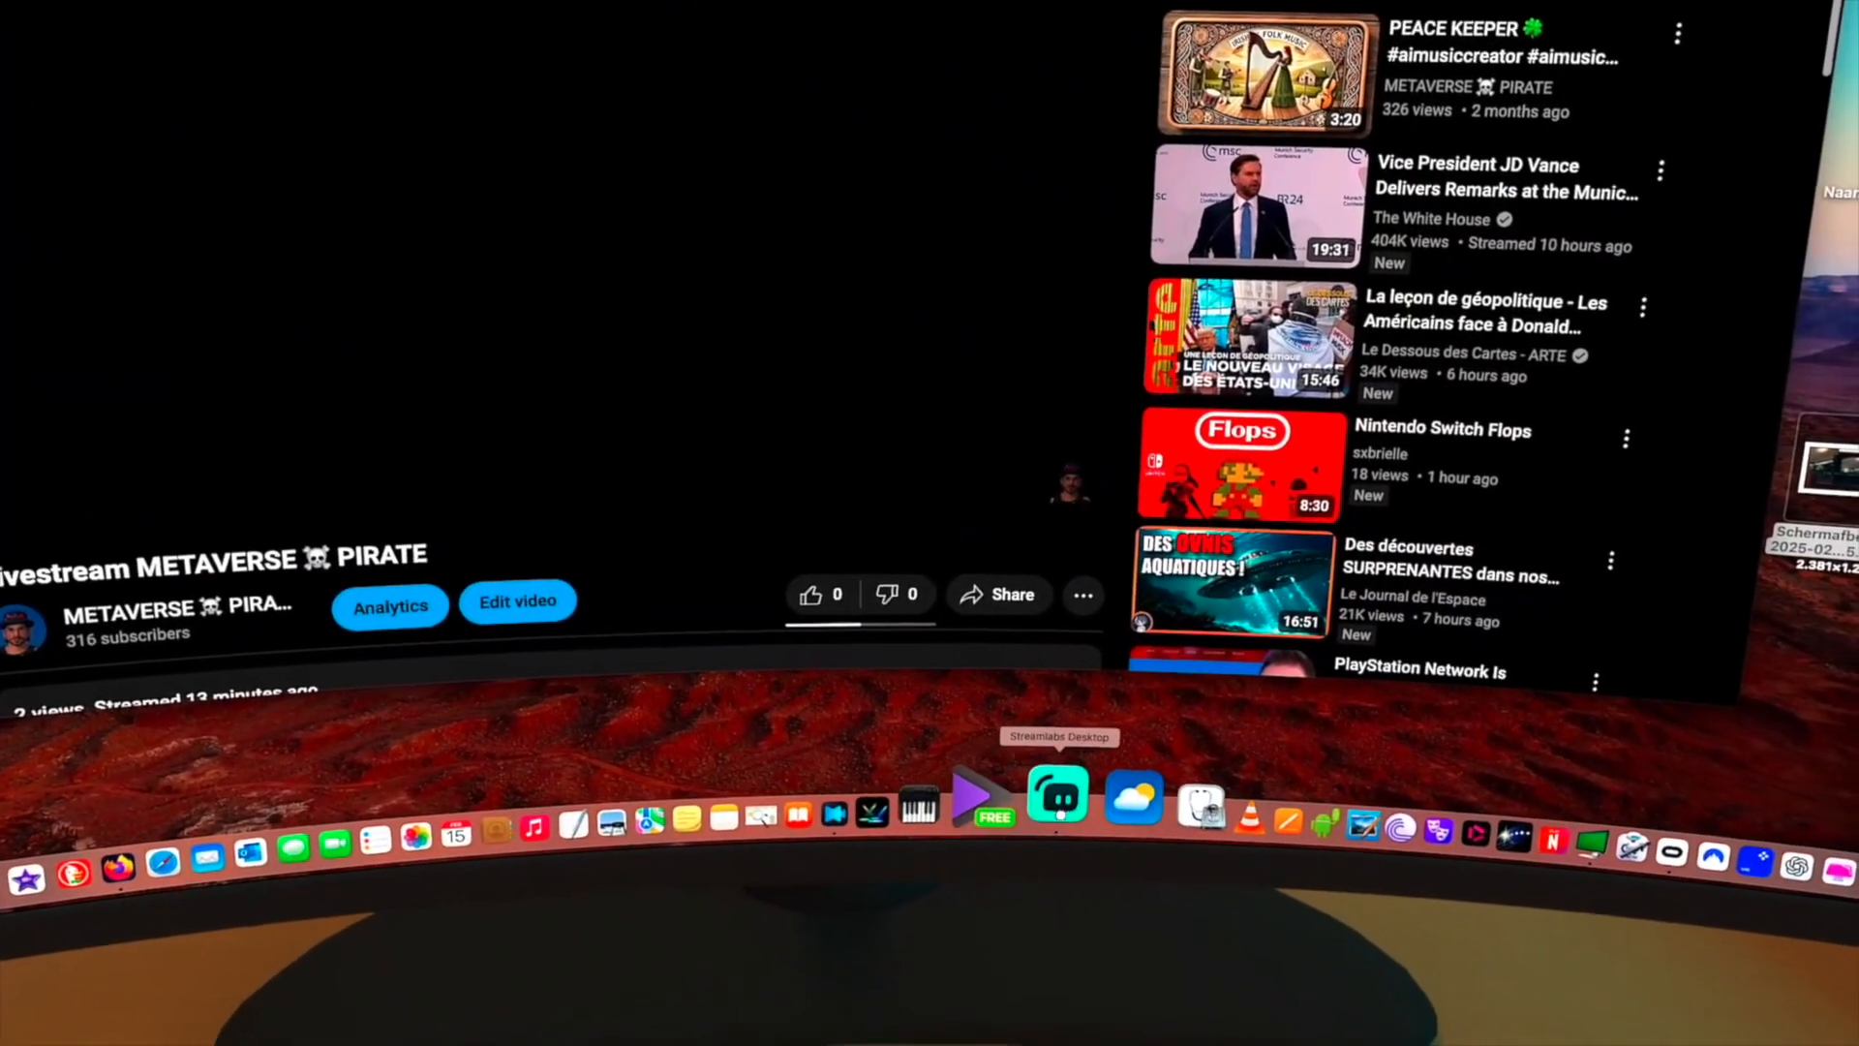
pyautogui.click(1056, 798)
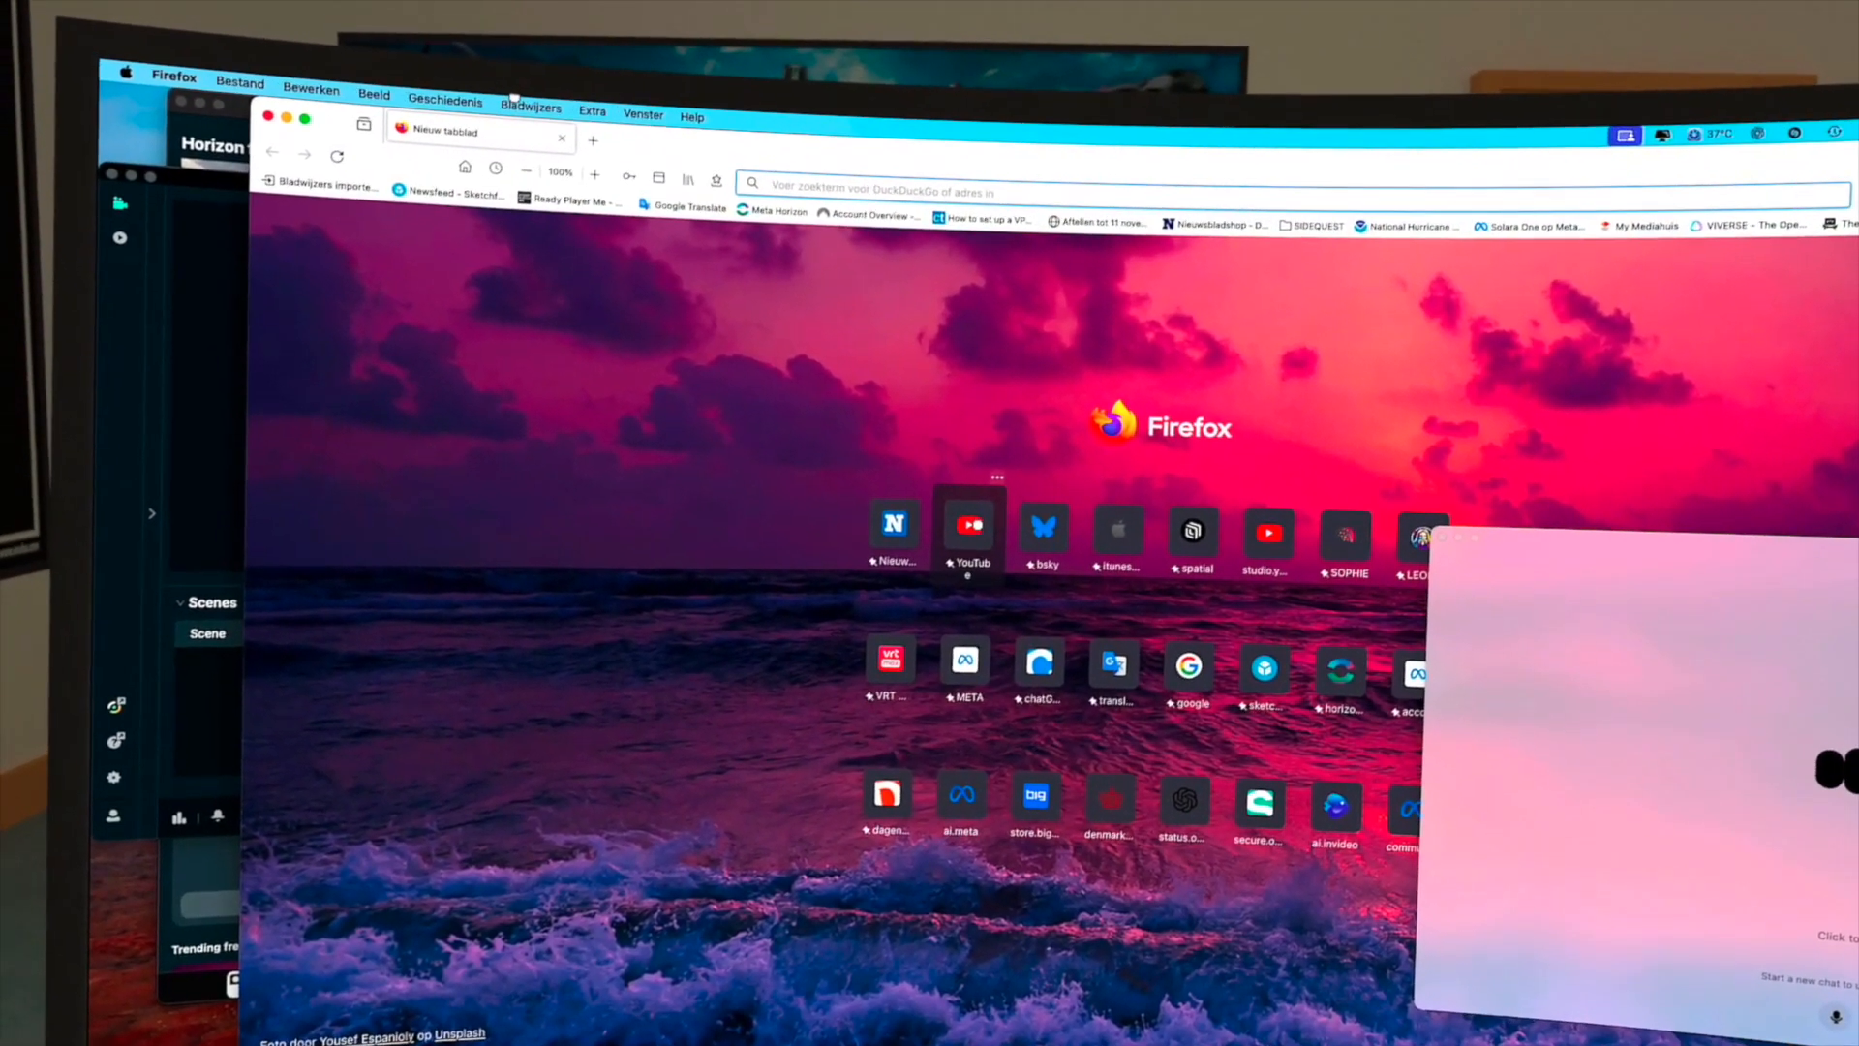
# Open YouTube, start a new Go live setup, and return to Streamlabs Desktop
pyautogui.click(968, 524)
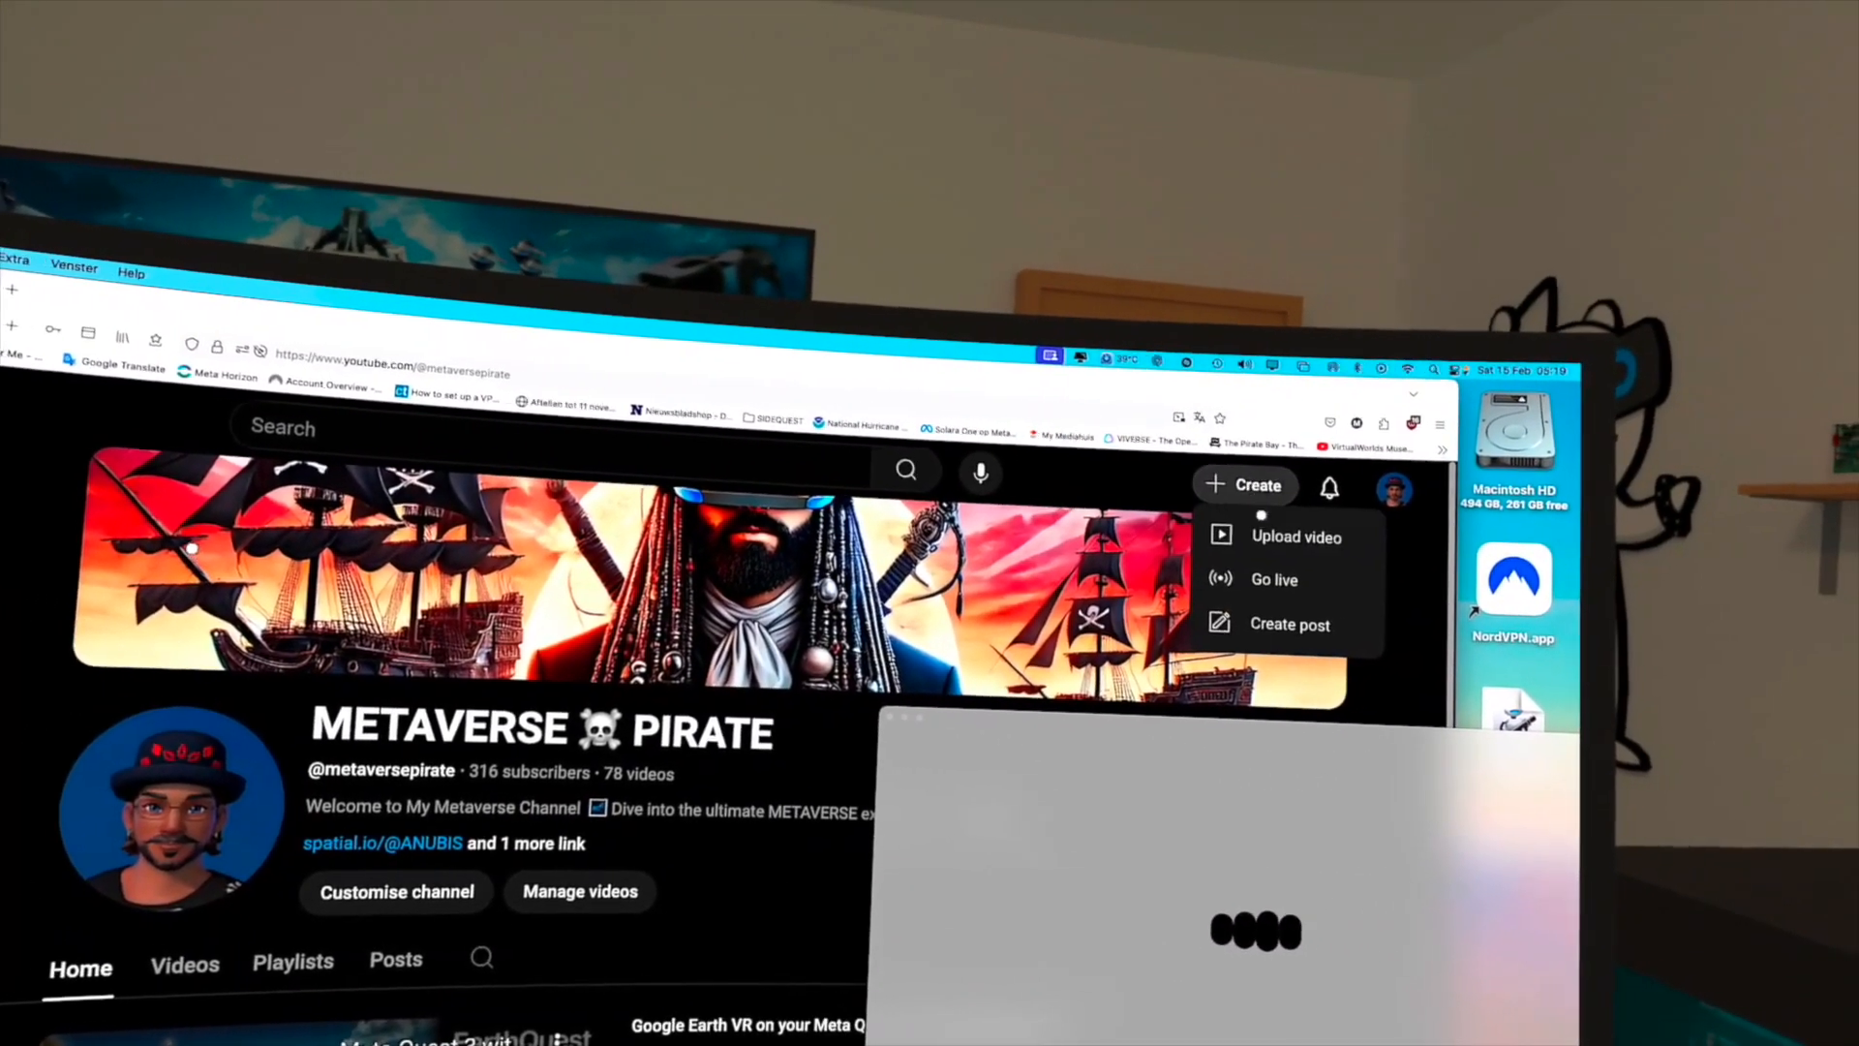
pyautogui.click(1275, 580)
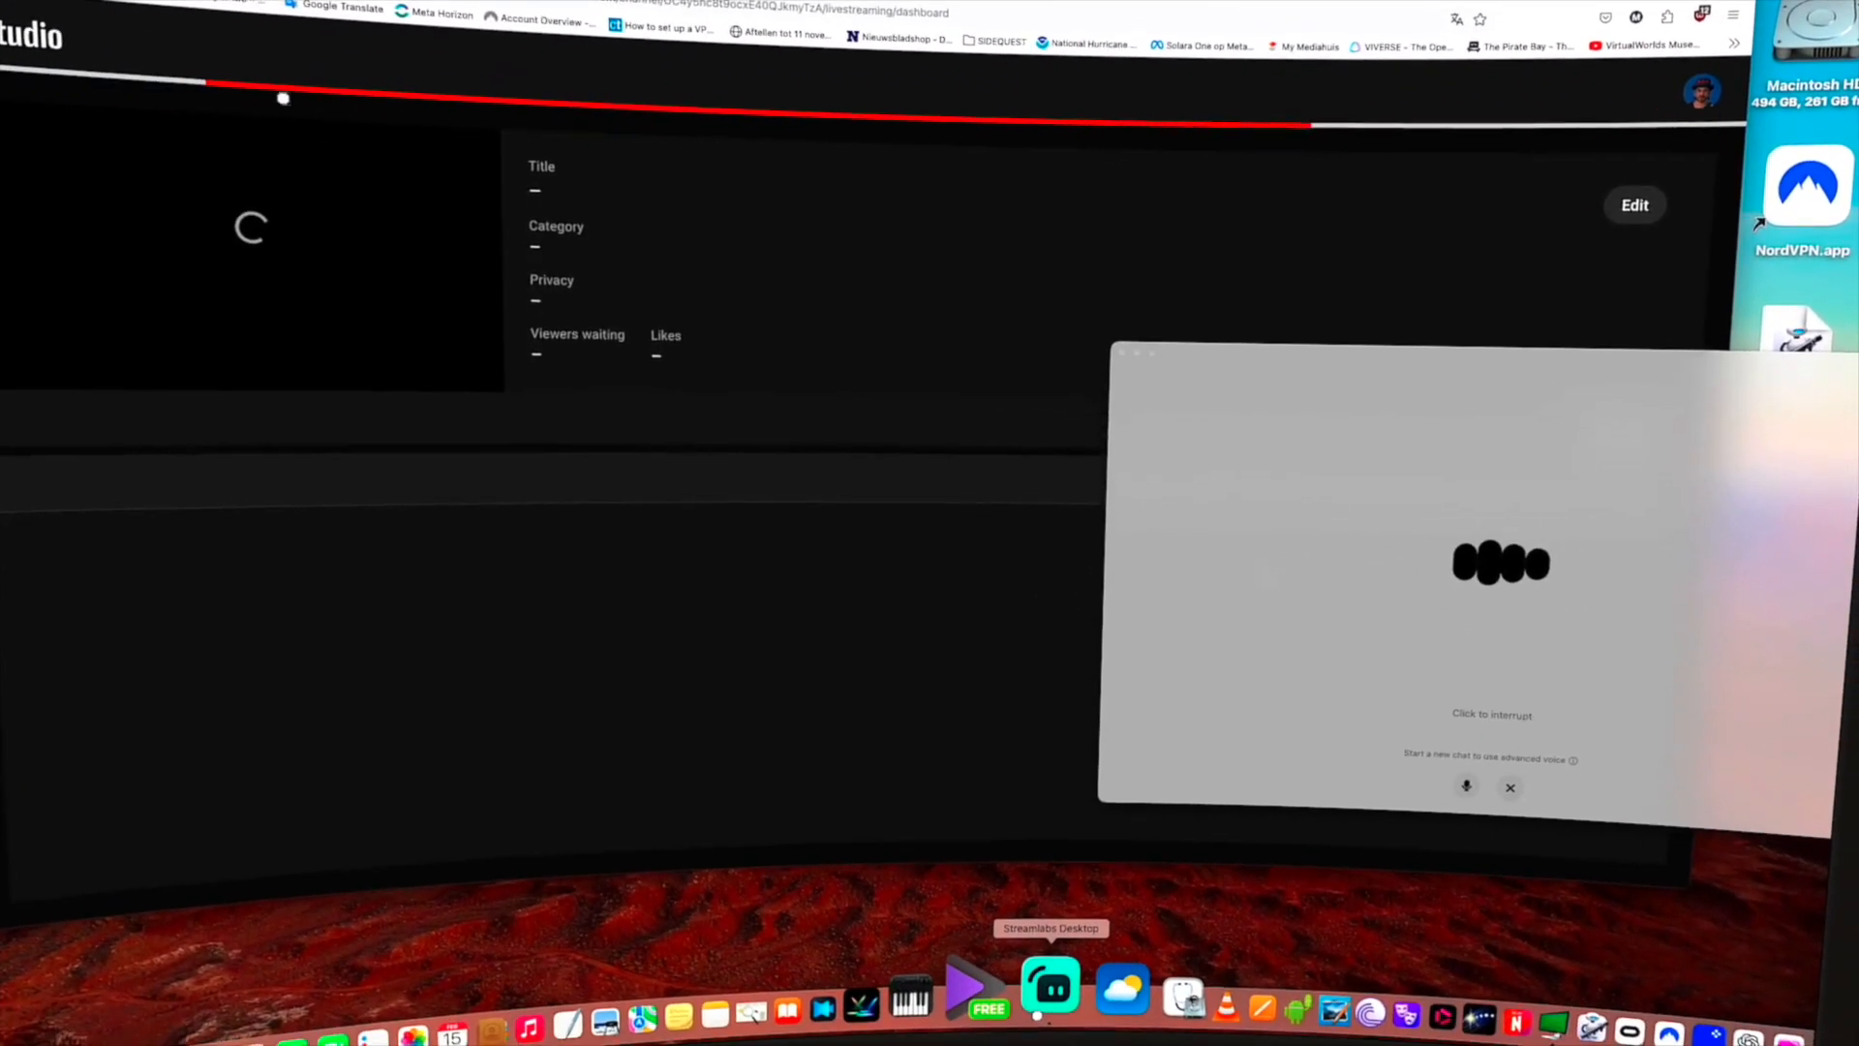
pyautogui.click(1048, 986)
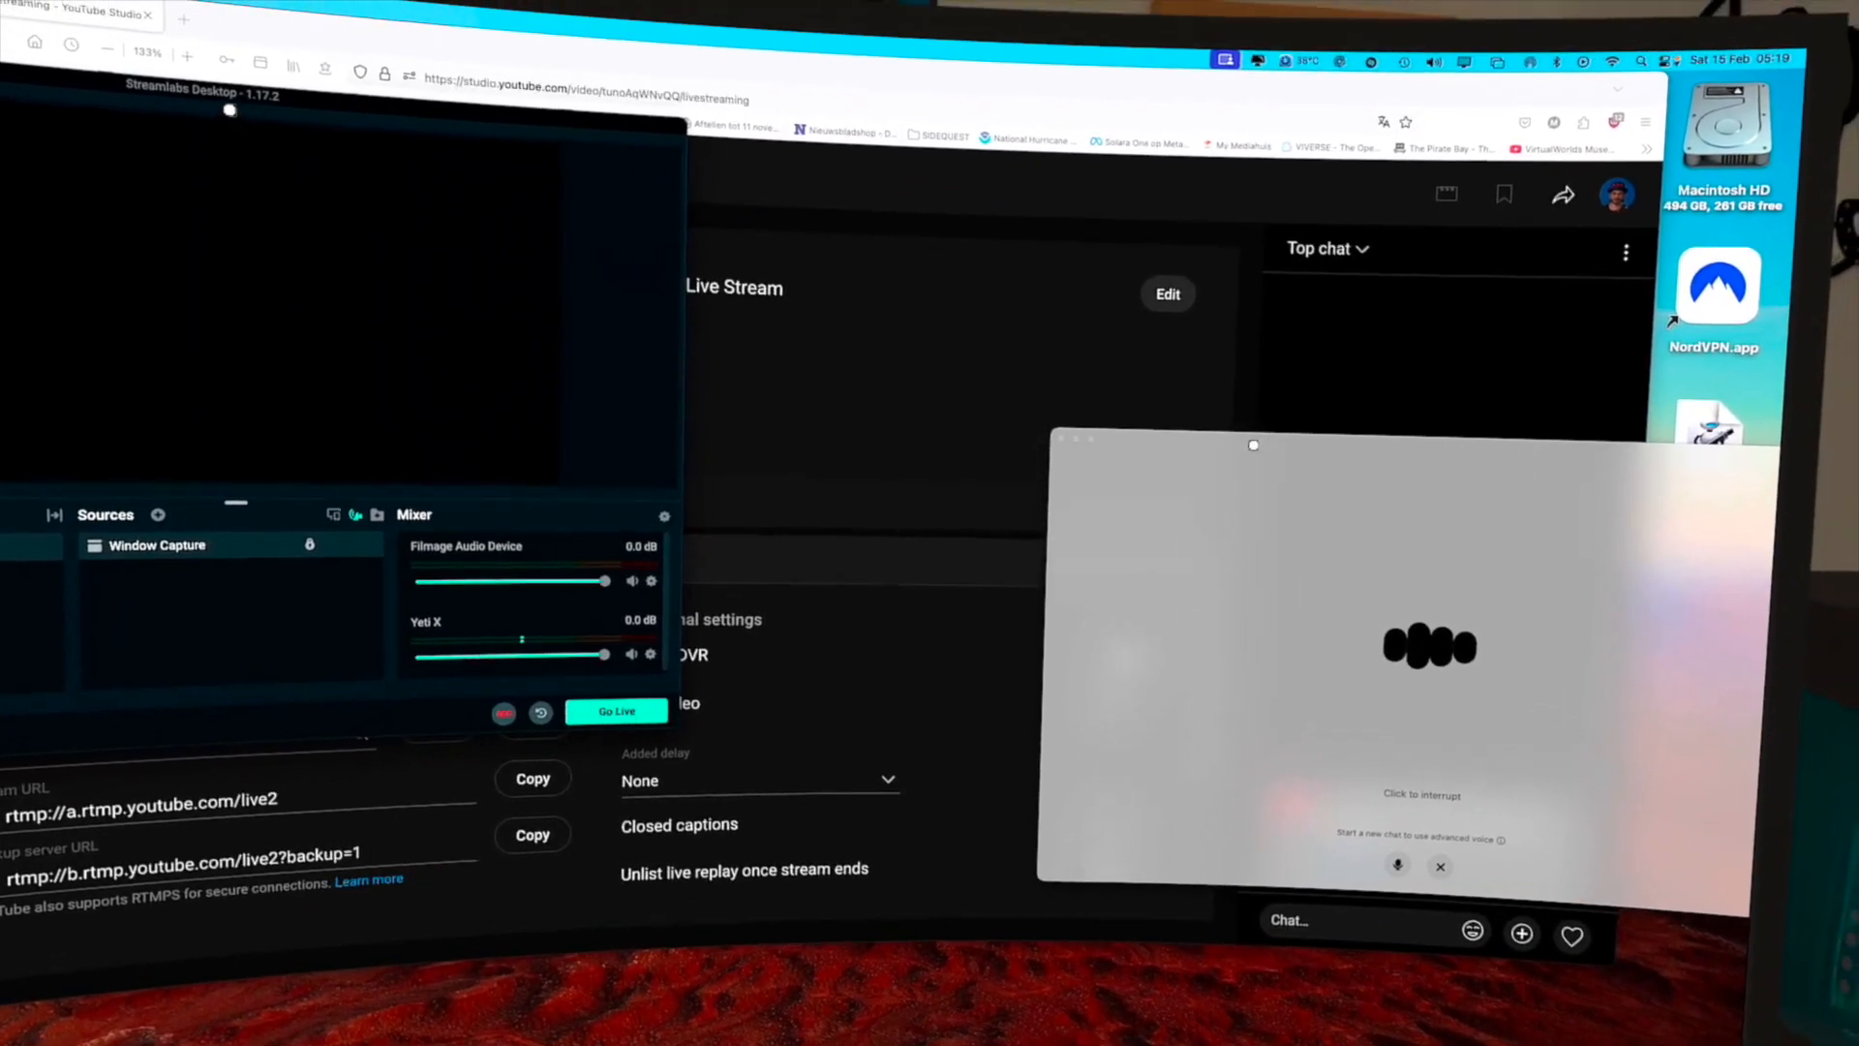